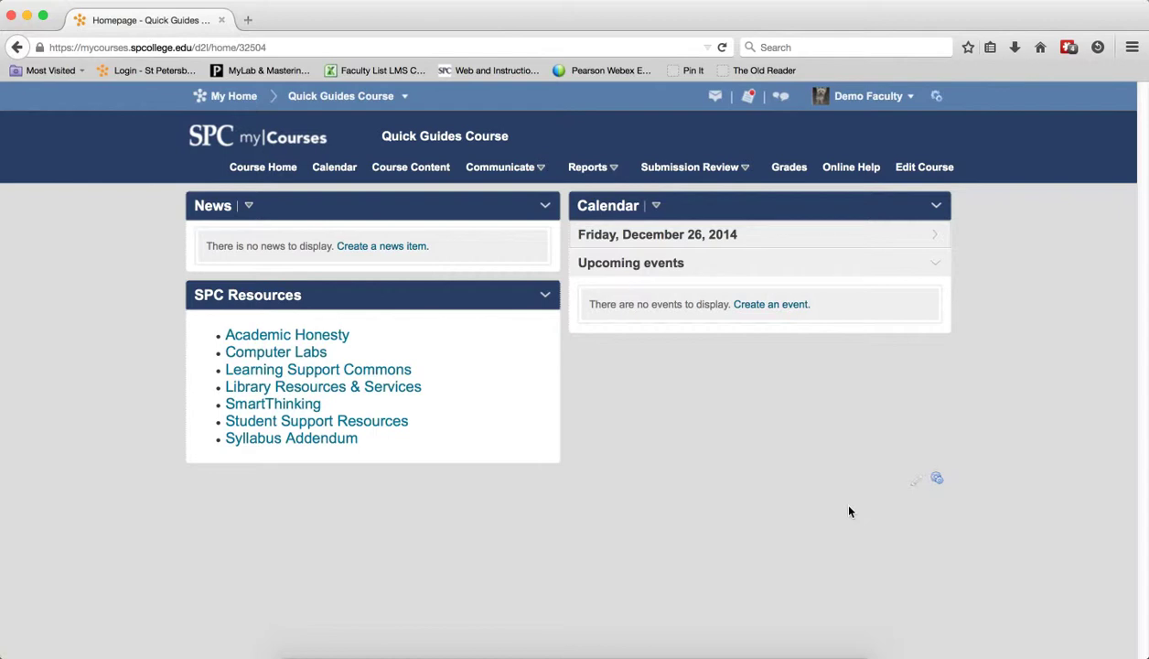
mouse_move(756, 224)
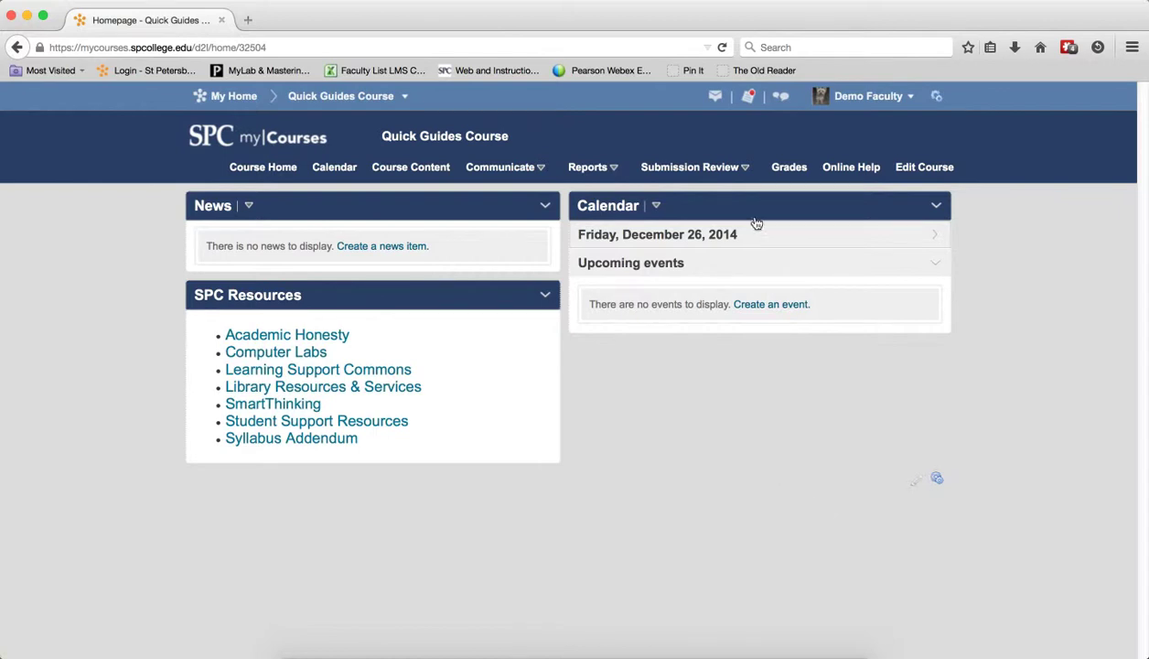
Go to Grades > Manage Grades and start a new grade category.
click(789, 167)
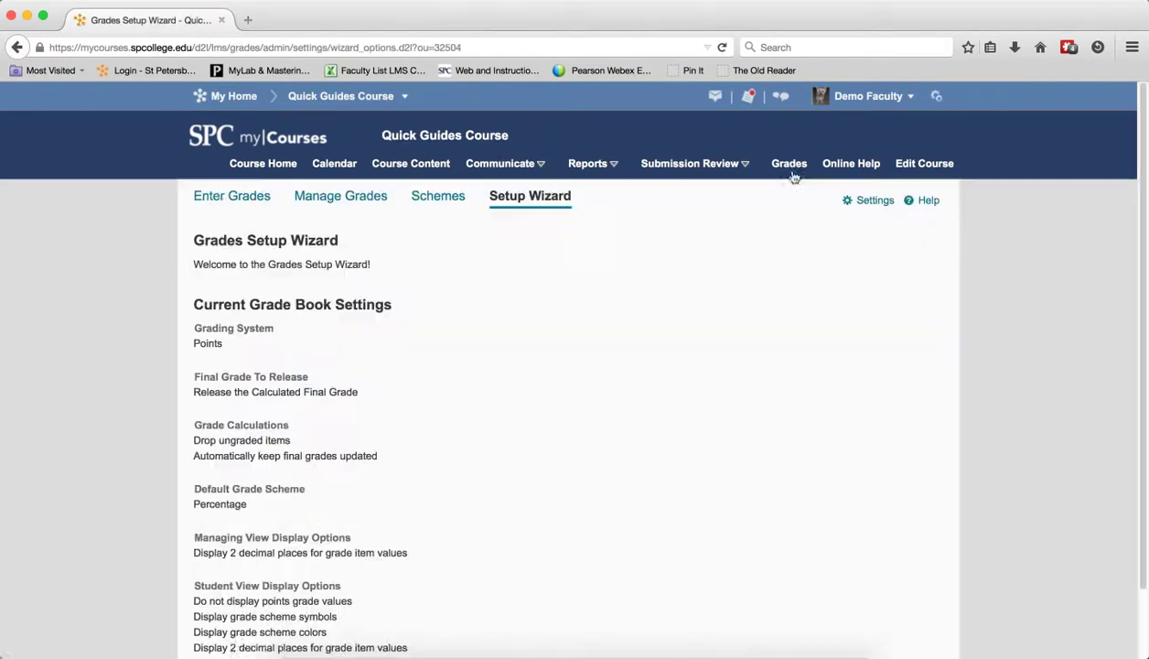
mouse_move(707, 308)
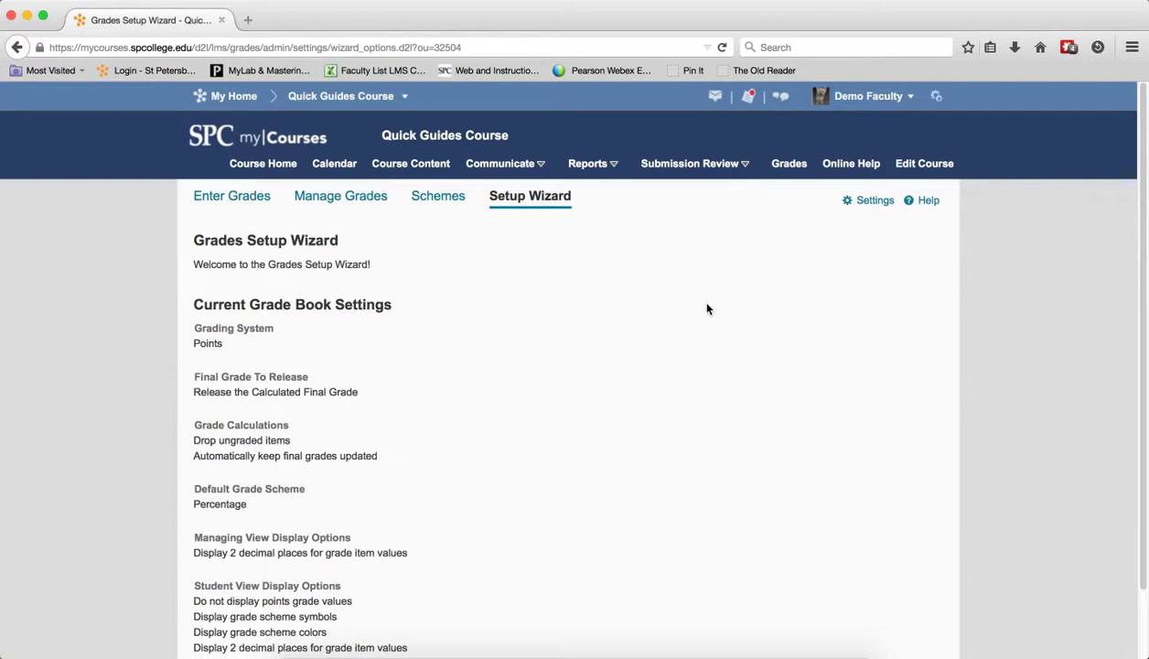
mouse_move(340, 195)
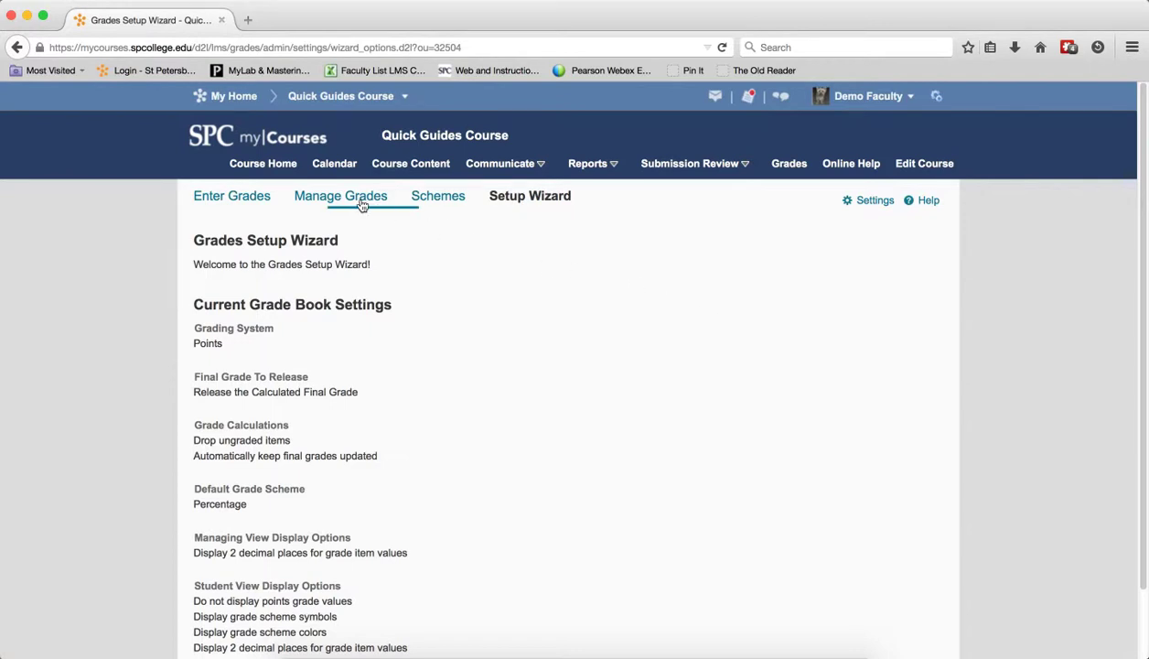
click(340, 195)
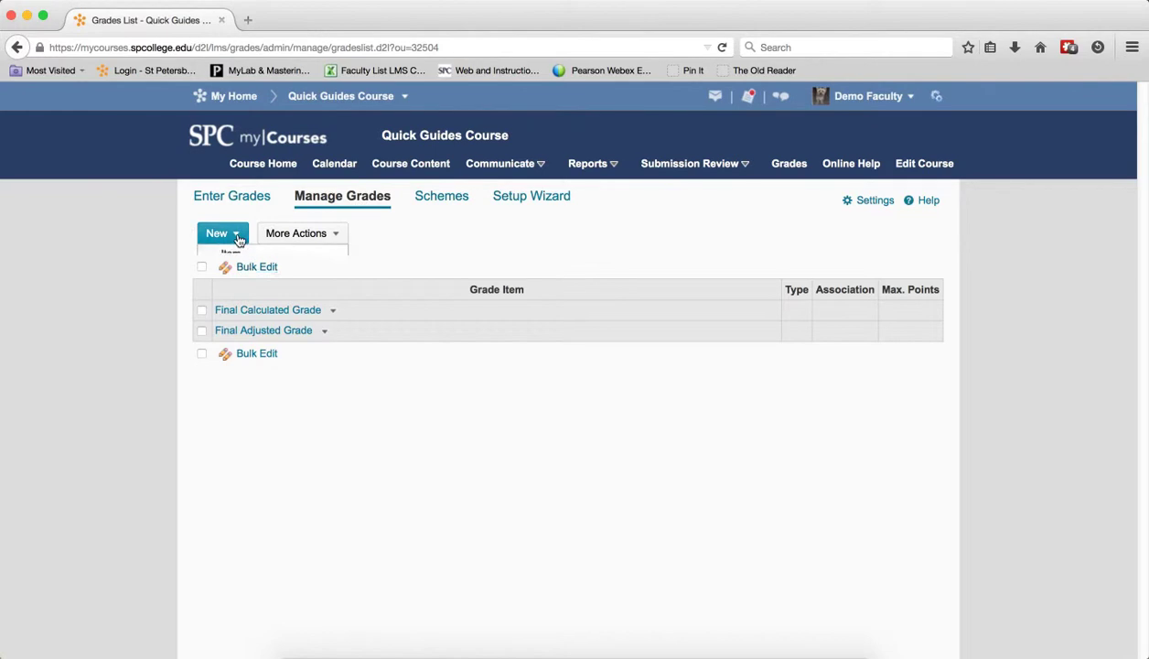
click(217, 232)
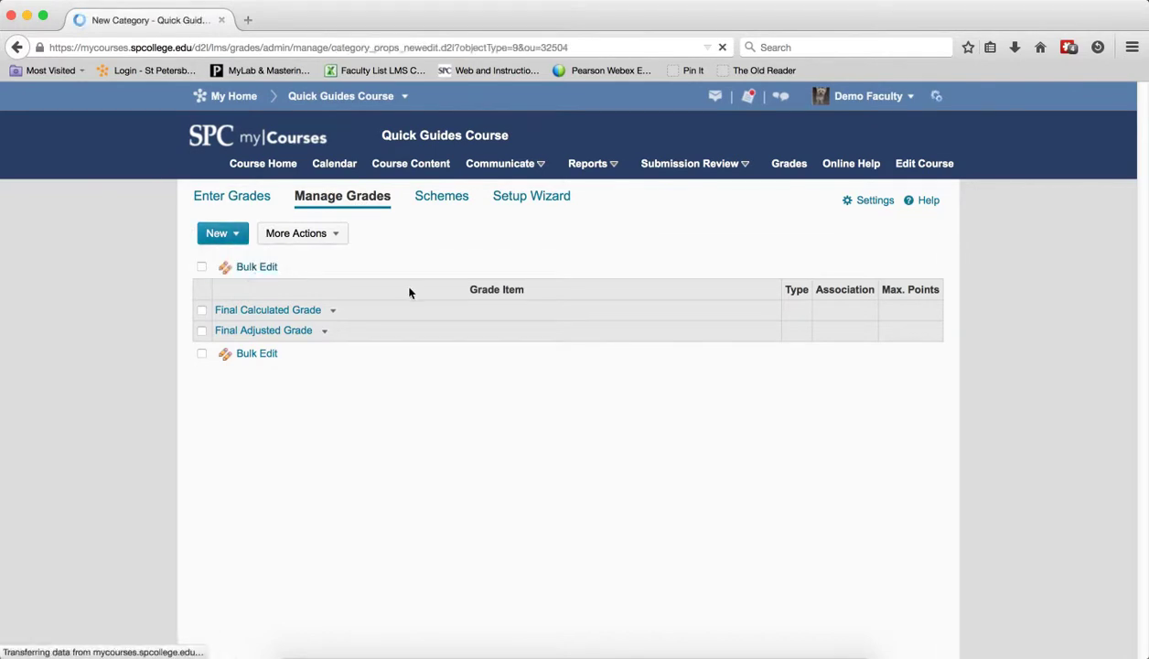
Name the category 'Quizzes' and save it with Save and New.
click(217, 232)
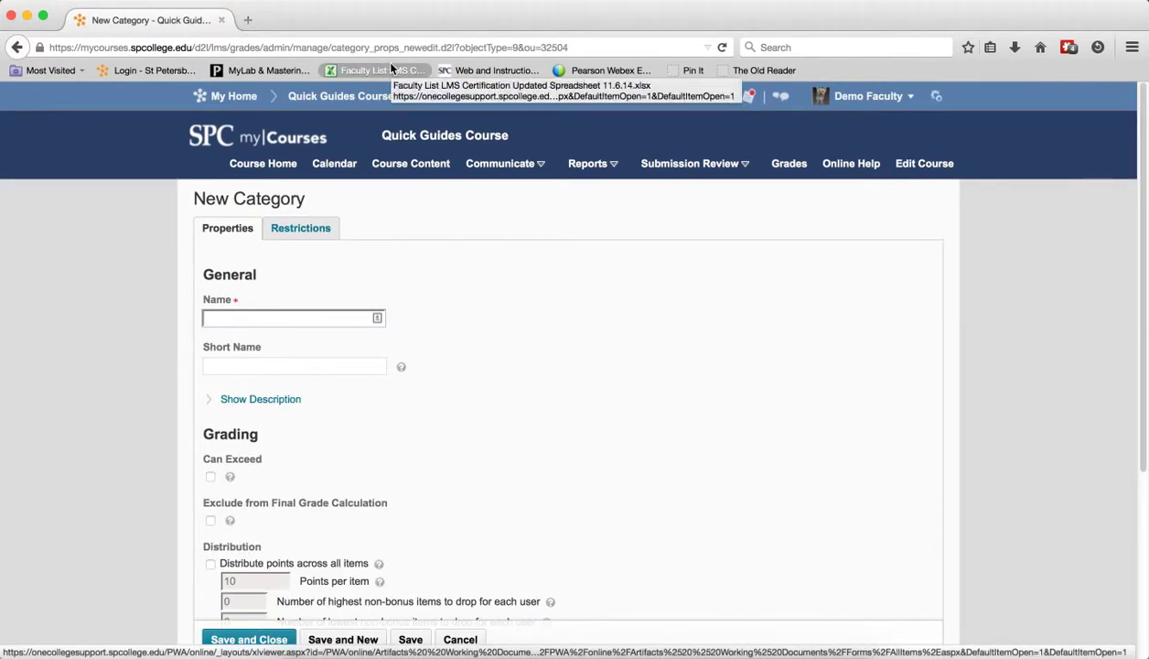
text(Quizzes)
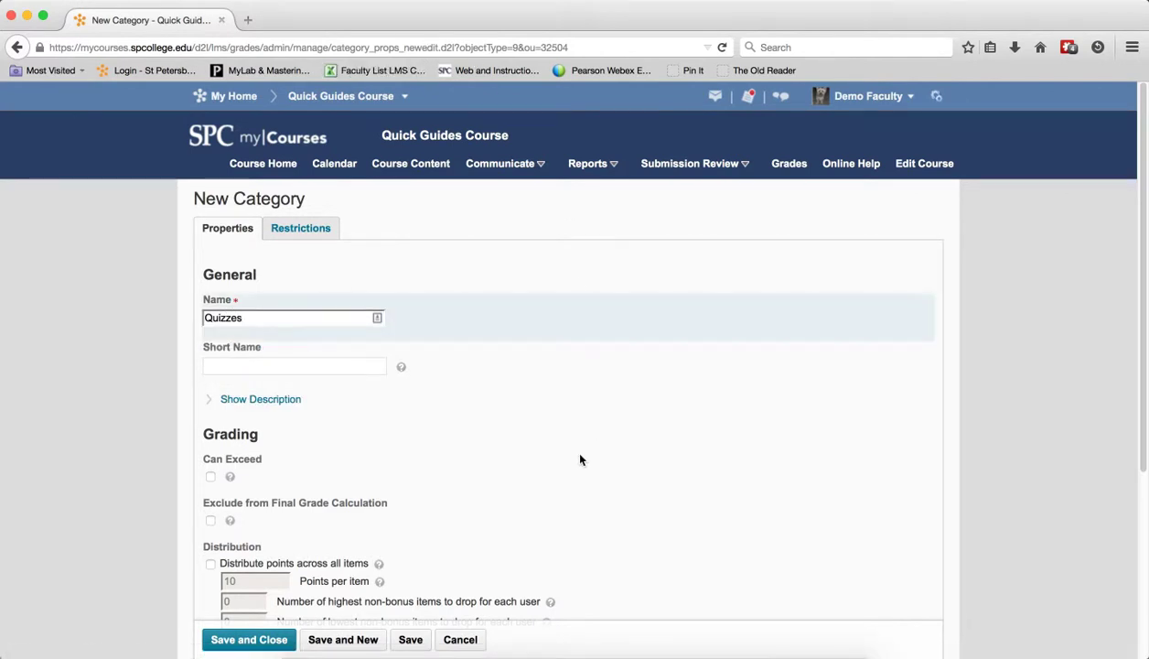
scroll(down, 3)
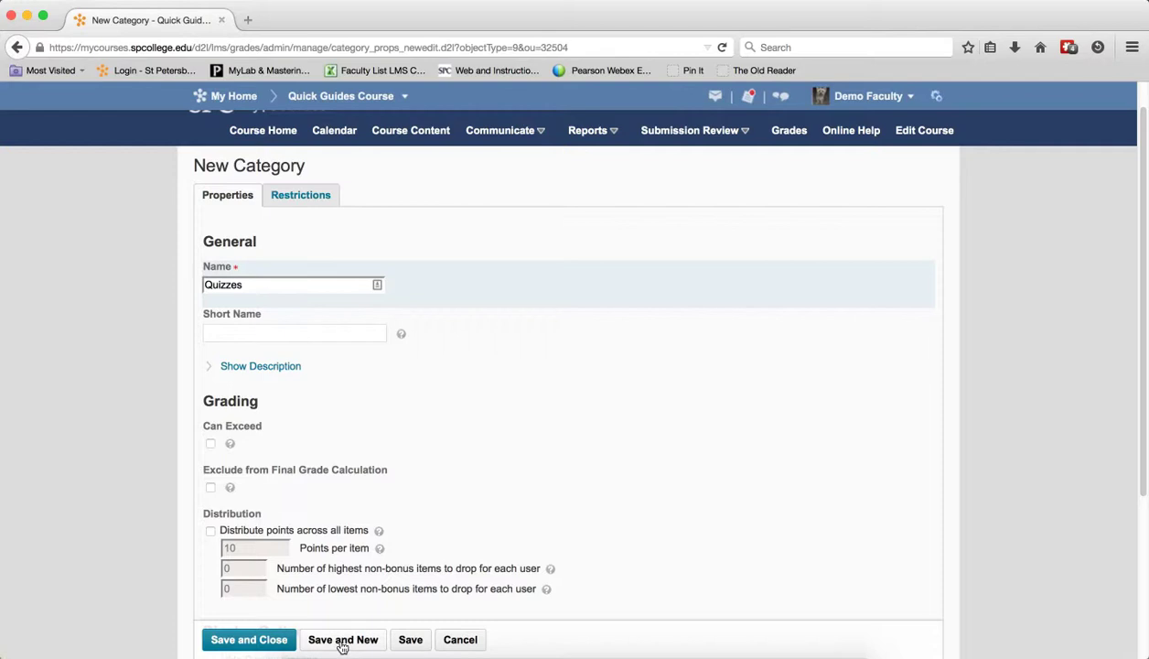
click(342, 638)
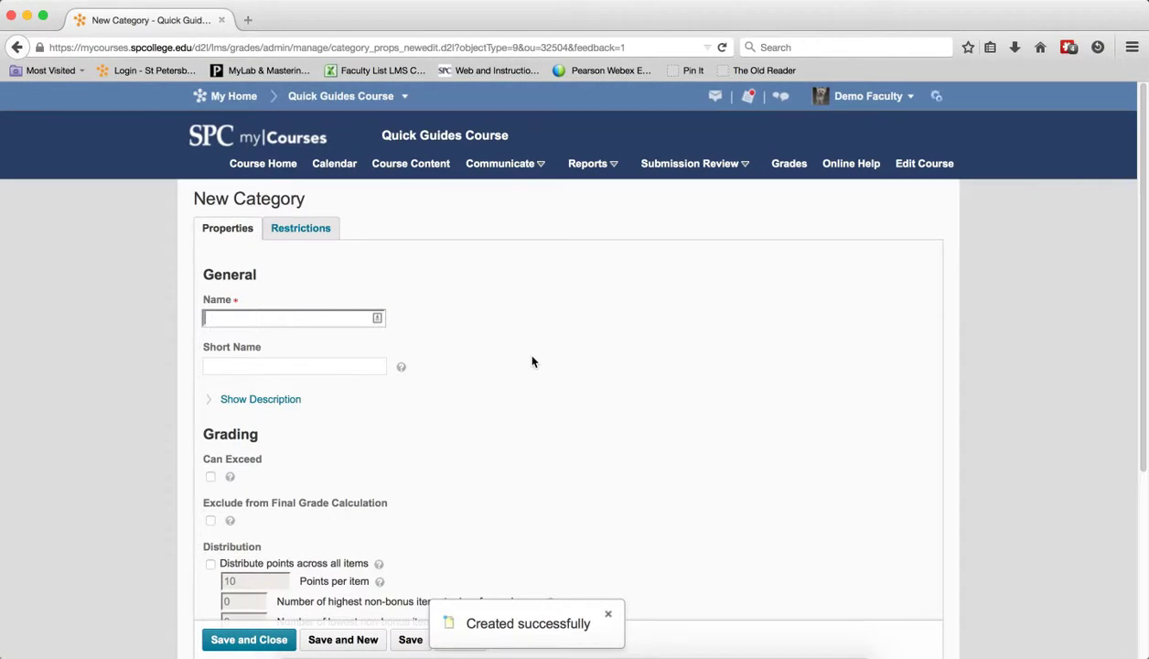
Create the 'Homework' category, then save 'Exam' with Save and Close.
text(Homework)
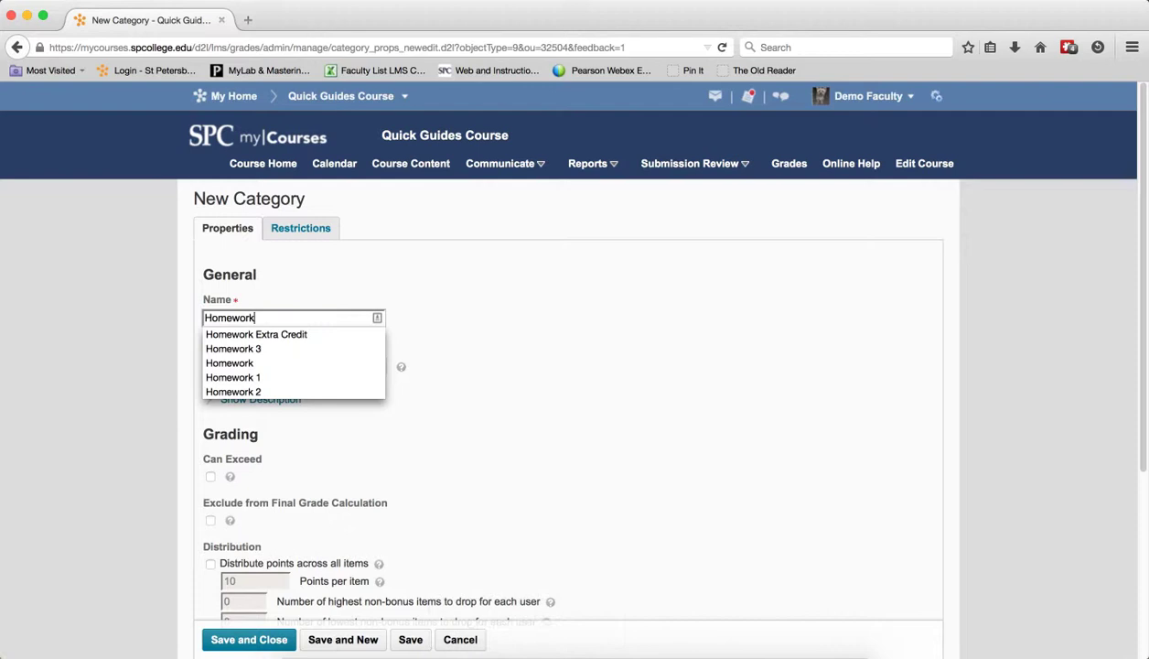
click(342, 640)
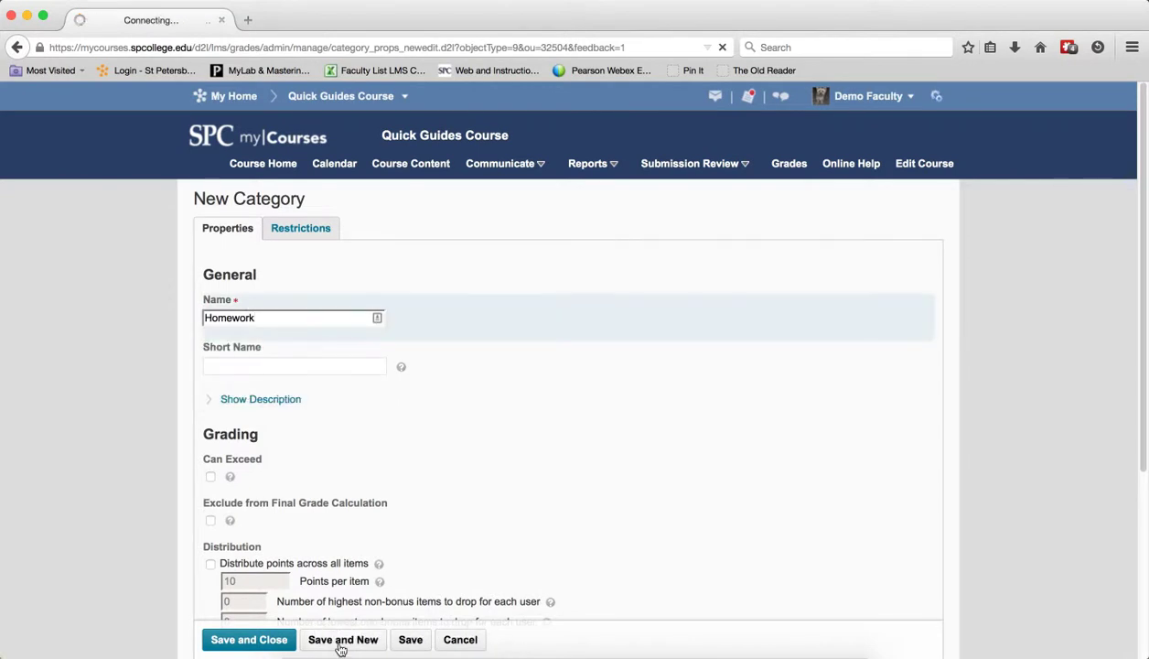
click(342, 639)
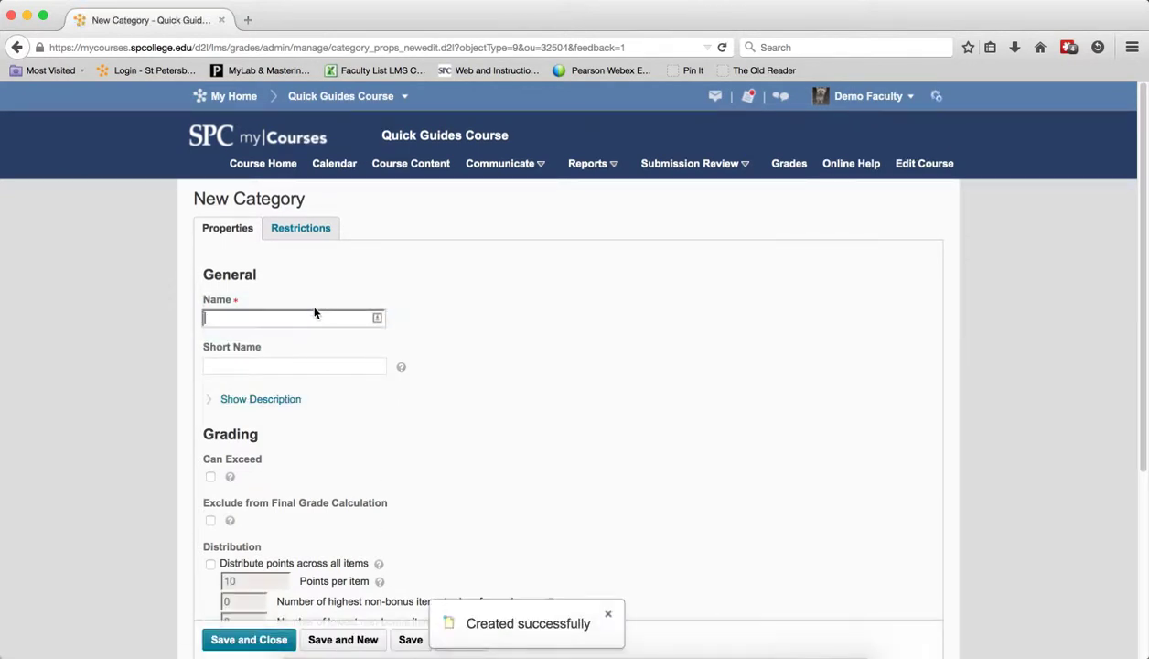
text(Exam)
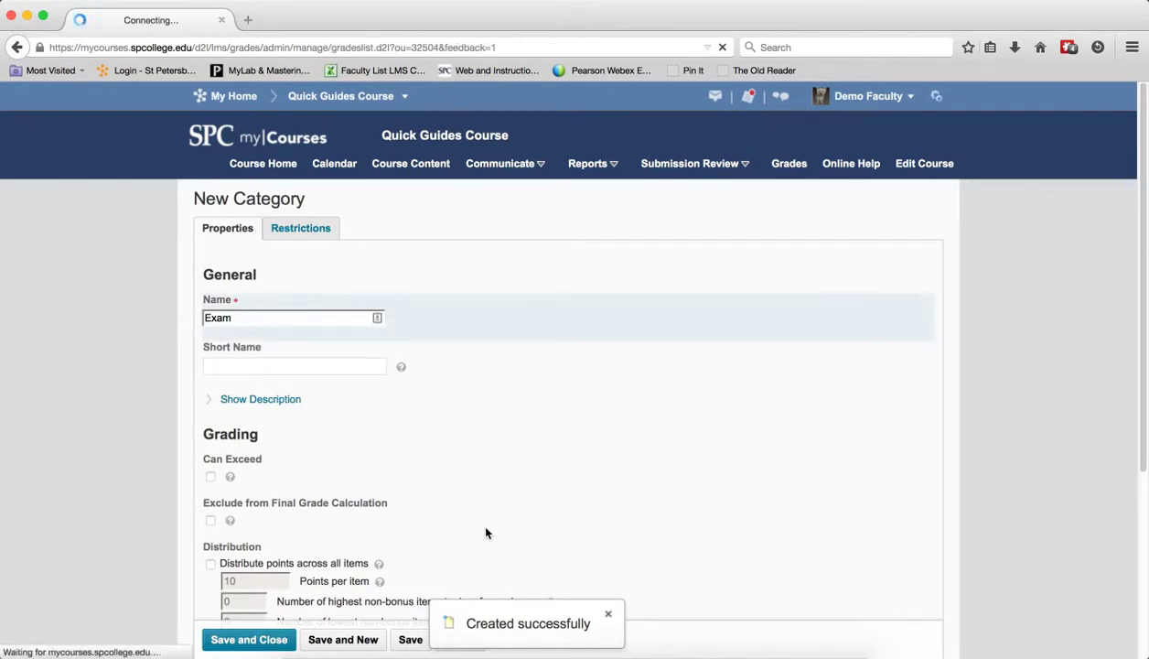
click(248, 638)
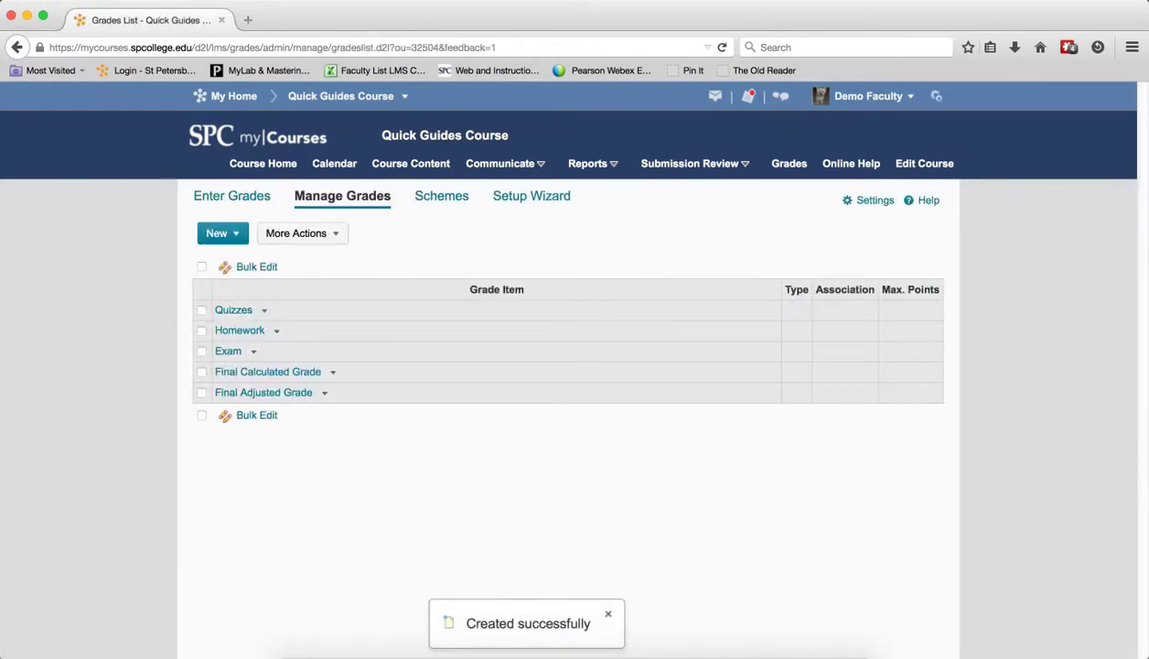